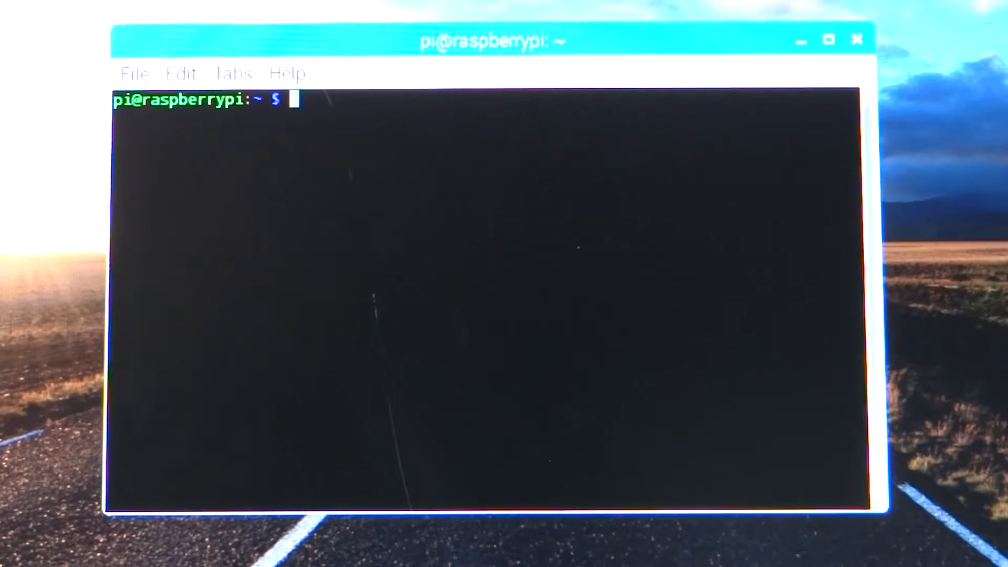
# Change directory into the Sunfounder car kit's server folder, tab-completing the long folder name.
pyautogui.write('cd')
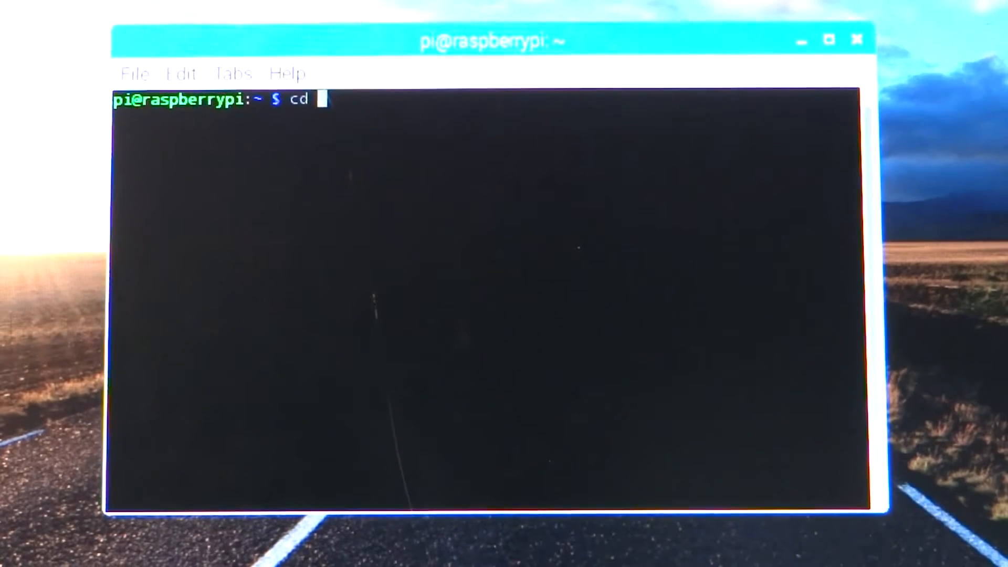
pyautogui.write('Su')
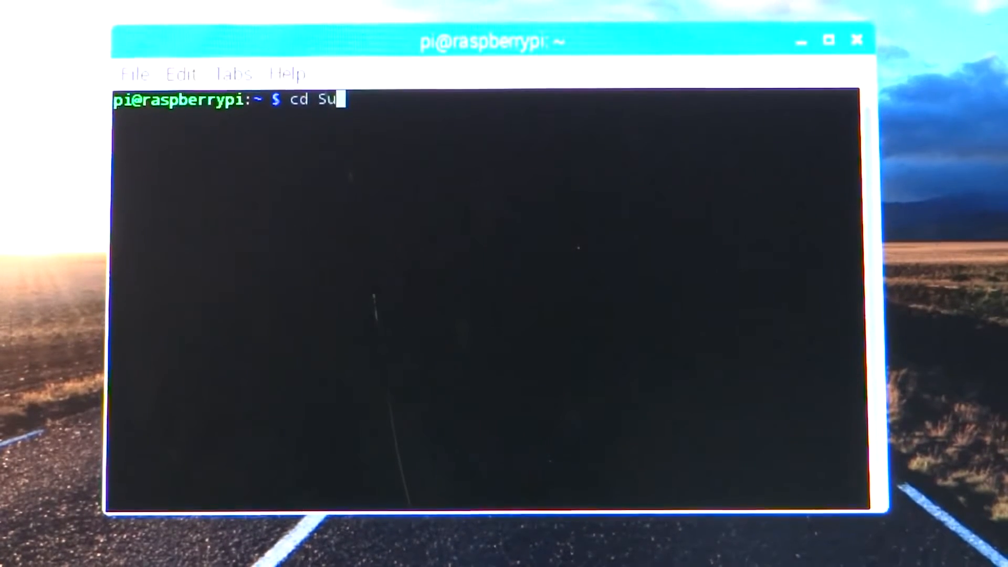
pyautogui.press('Tab')
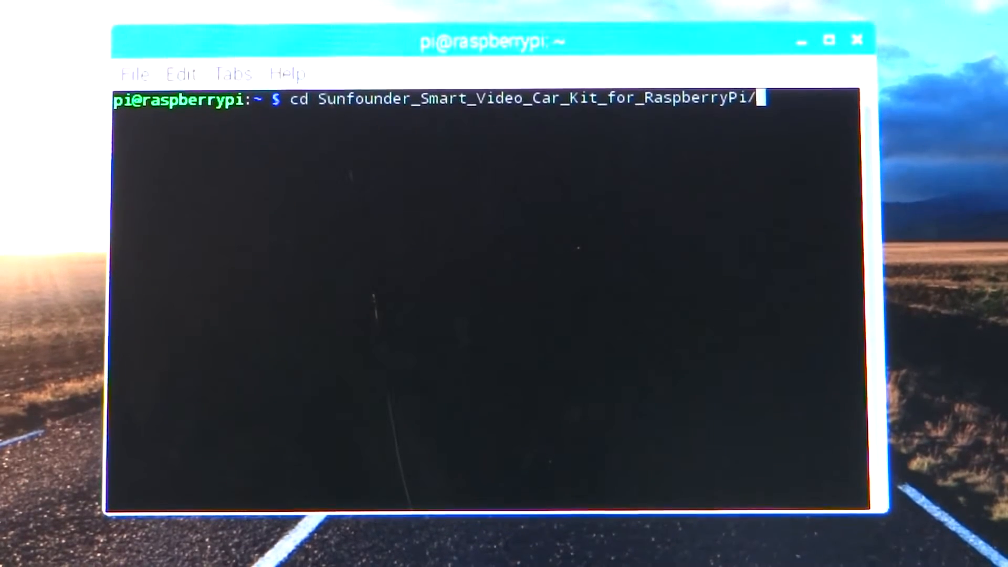
pyautogui.write('server/')
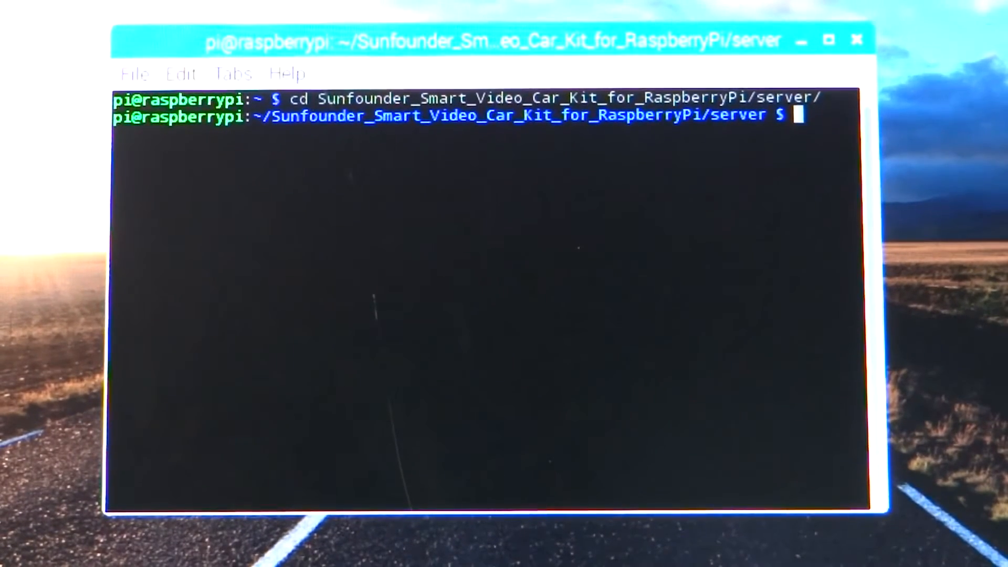
# Enter the command 'sudo python cali_server.py' at the prompt without running it yet.
pyautogui.write('sudo')
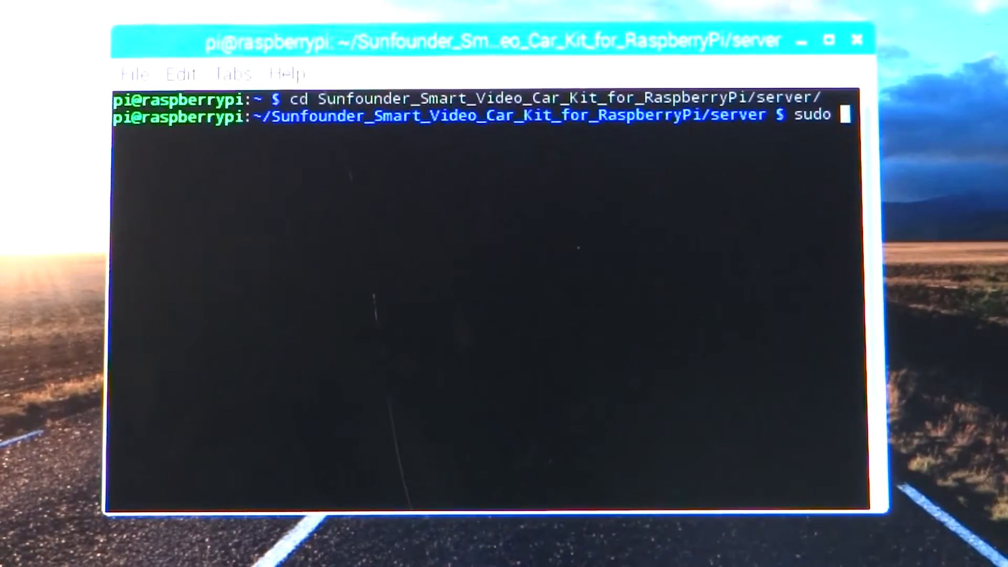
pyautogui.write('pytho')
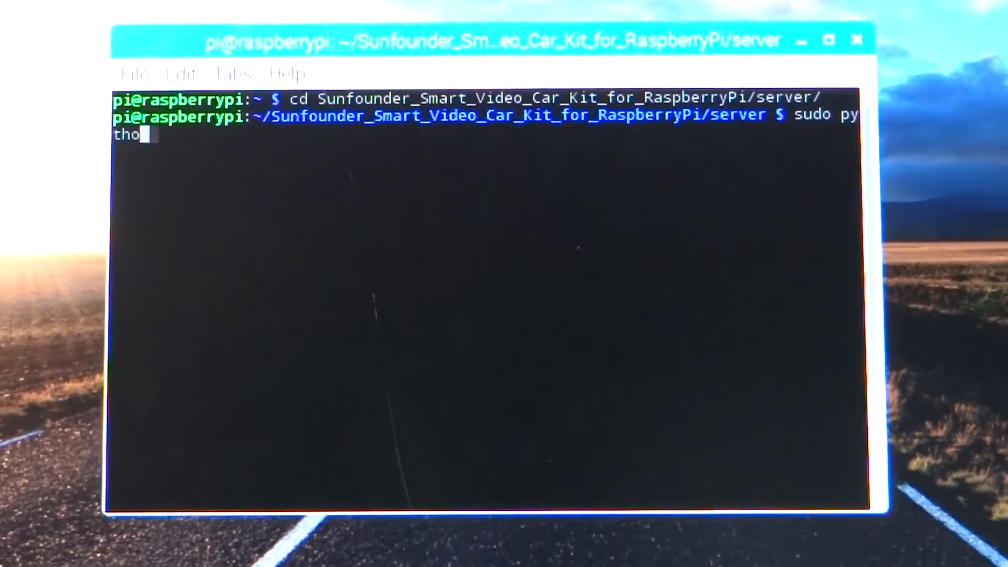
pyautogui.write('n')
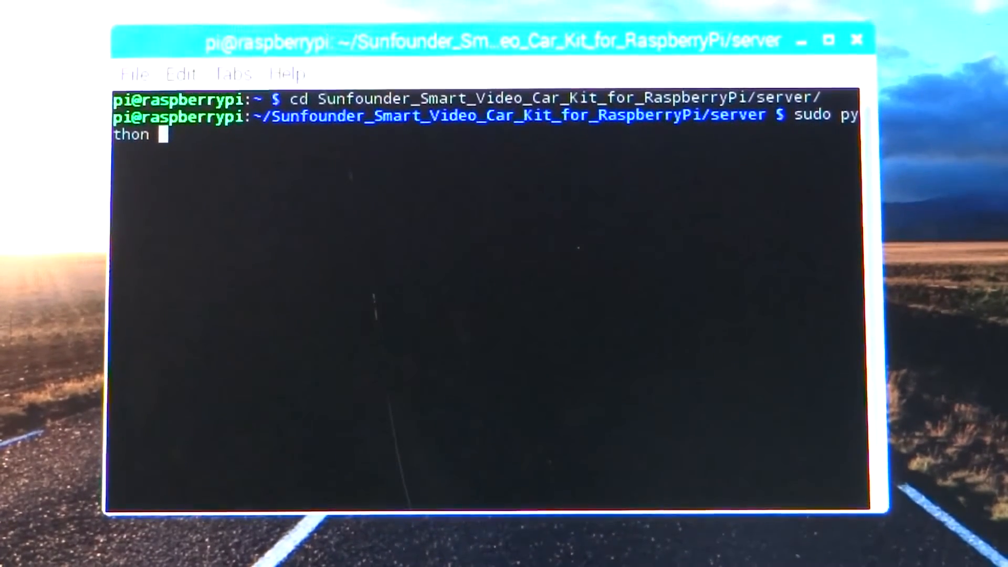
pyautogui.write('cali_server.py')
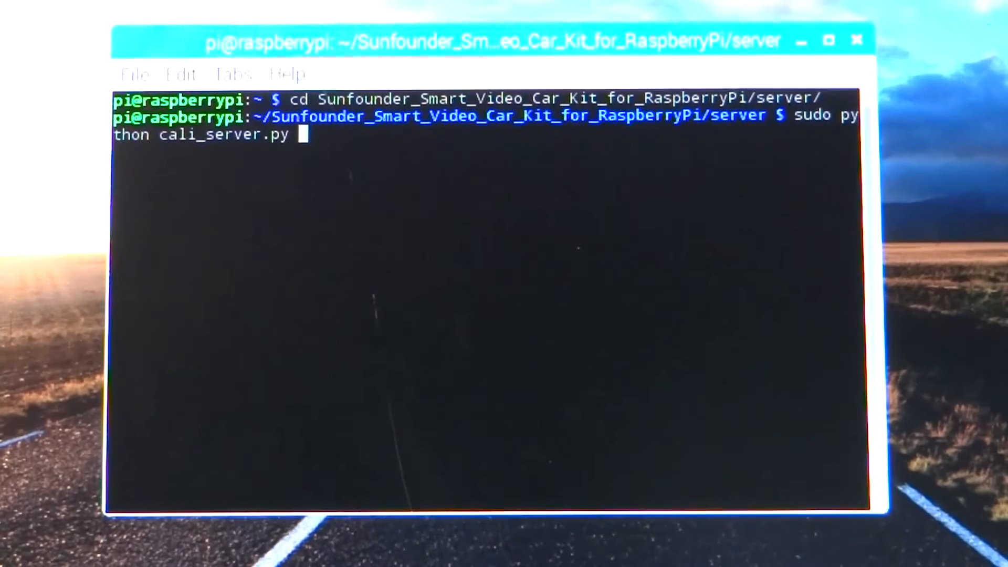